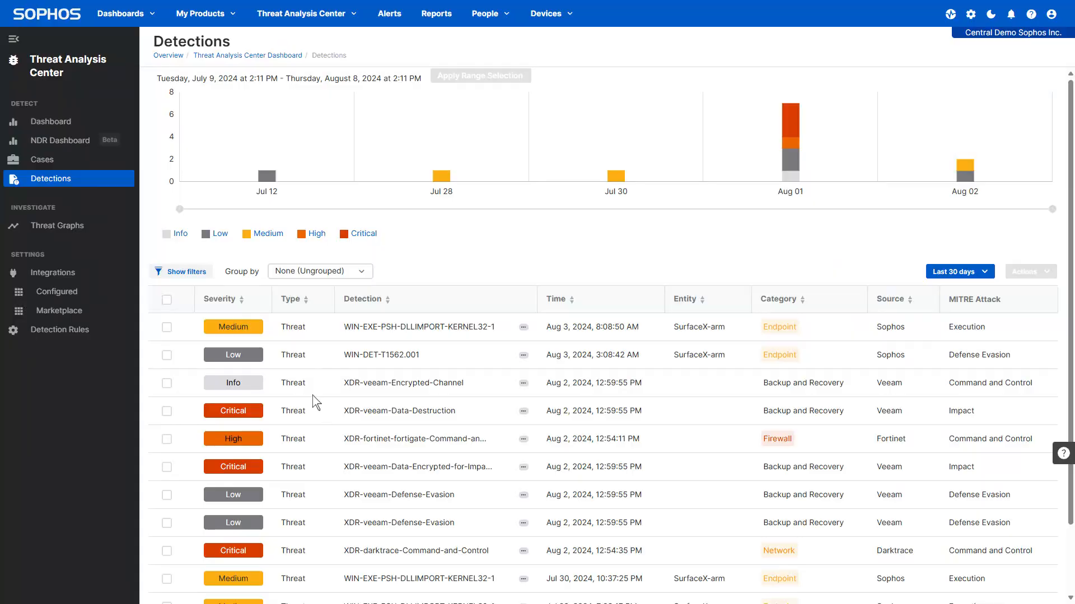
Sort detections by severity, Critical first, and open a high-severity case's details
click(219, 298)
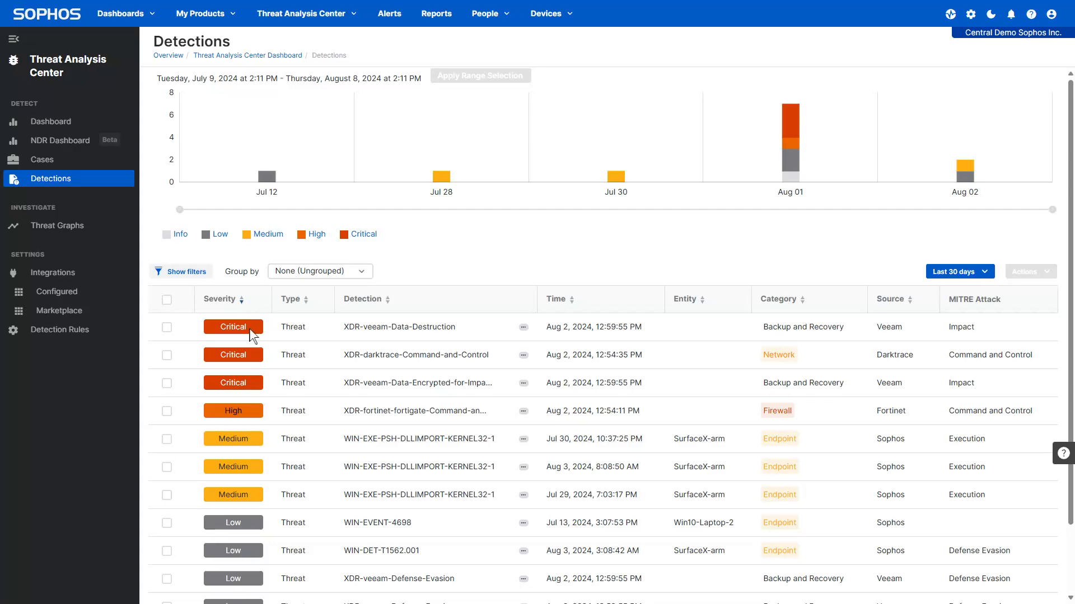
click(415, 355)
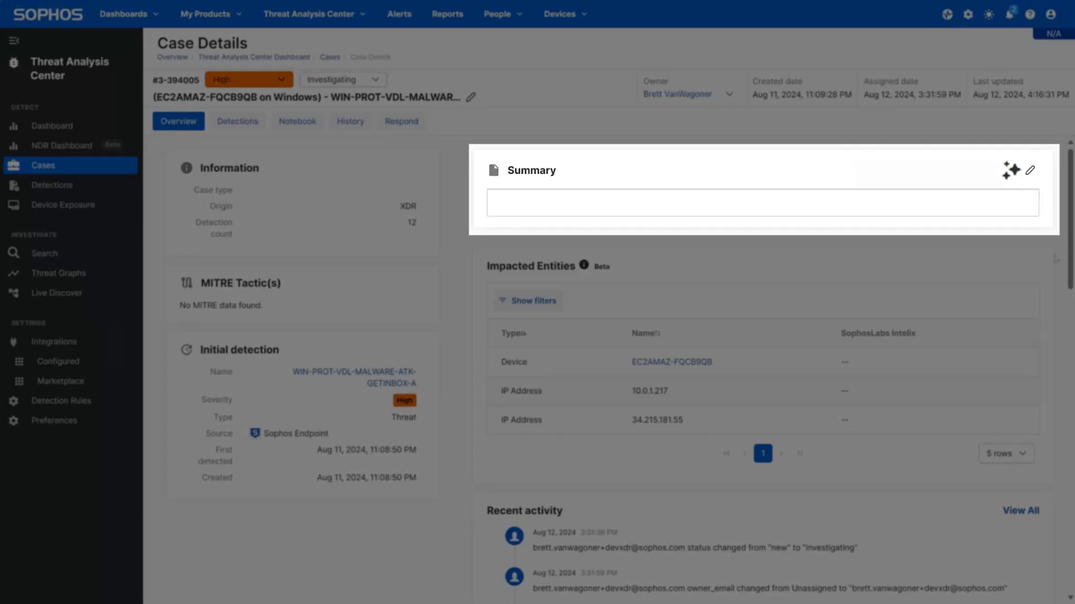
mouse_move(1010, 170)
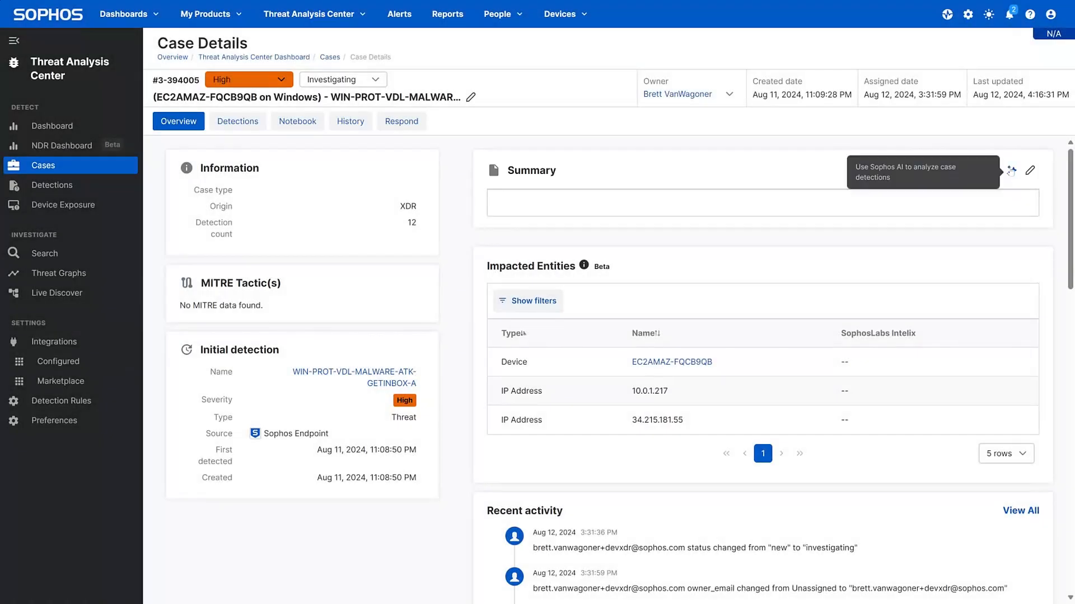
Run Sophos AI on the case detections to produce a summary
click(1012, 170)
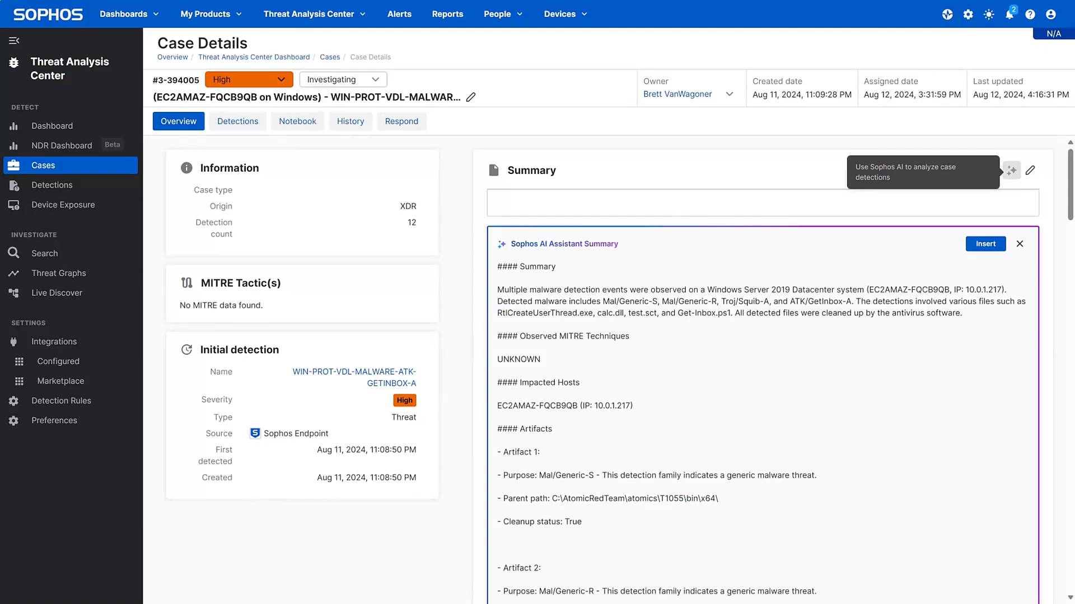
mouse_move(1004, 238)
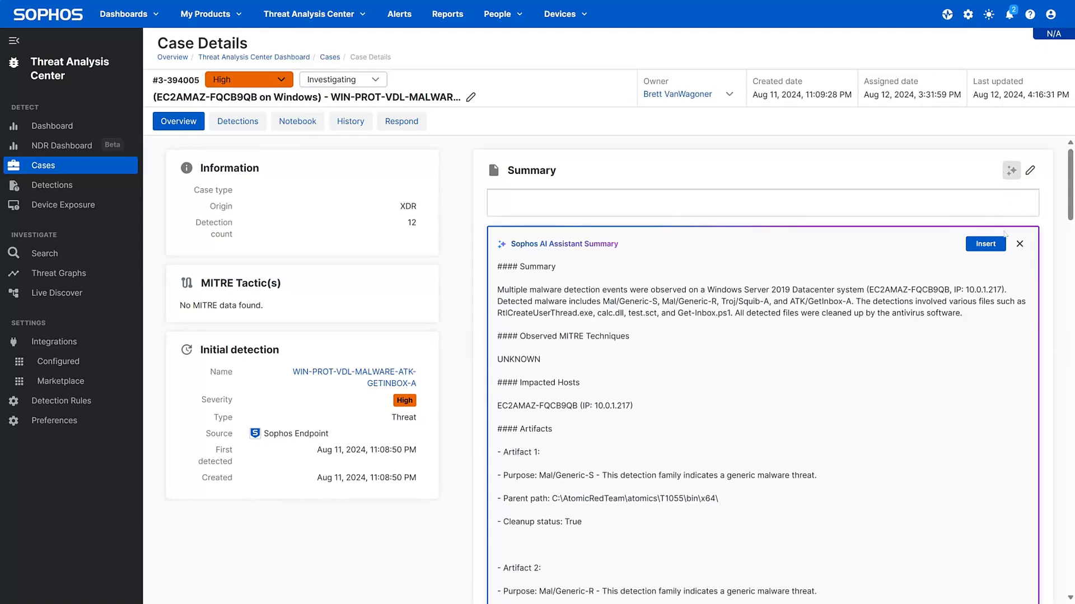
click(985, 244)
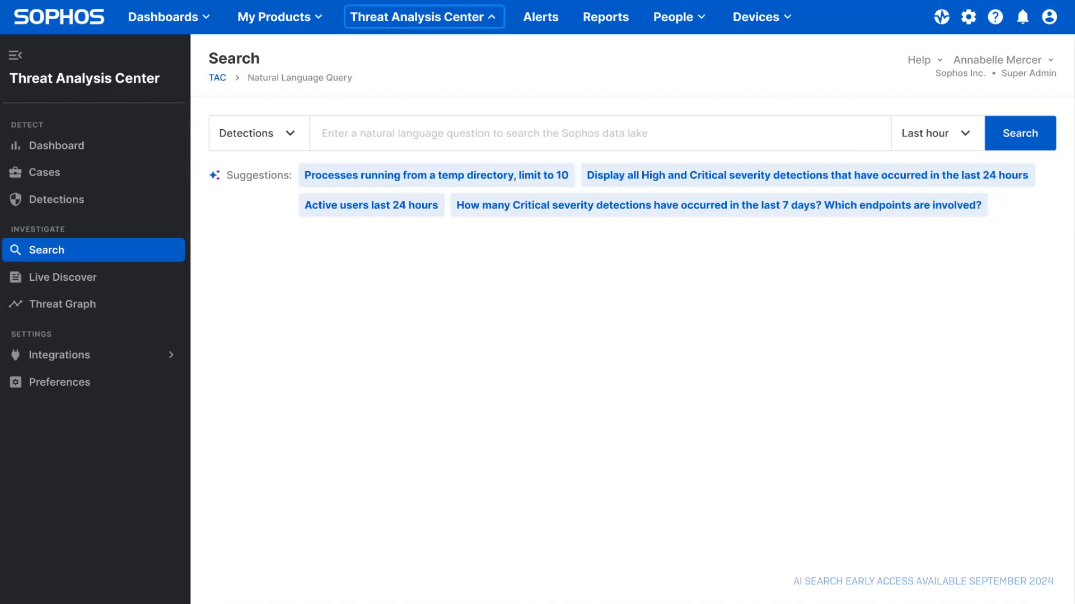
Search High and Critical detections from the last 24 hours, then open My Products
click(436, 175)
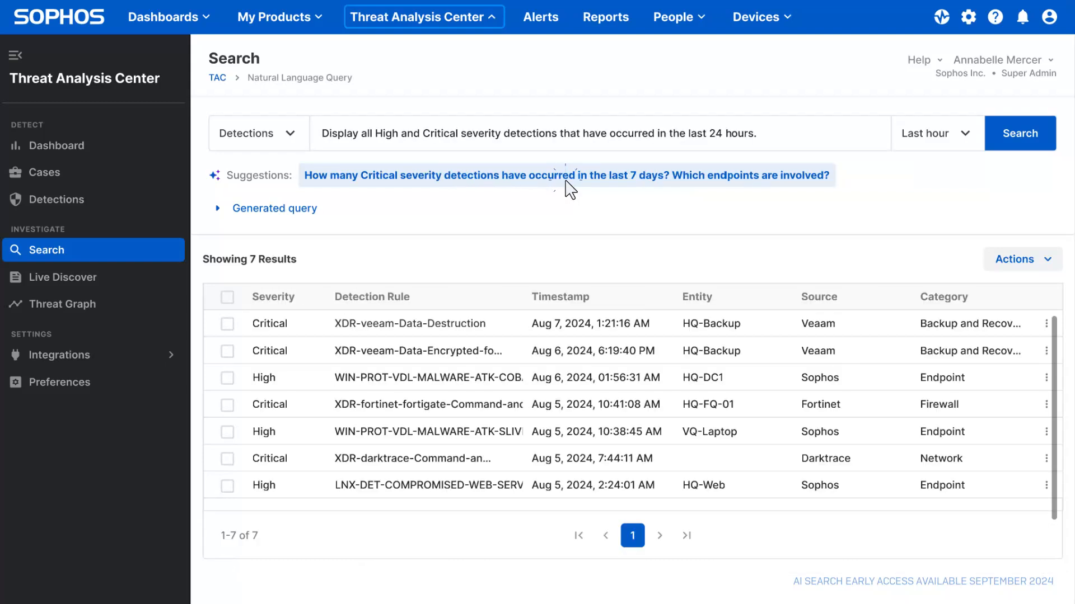
click(563, 175)
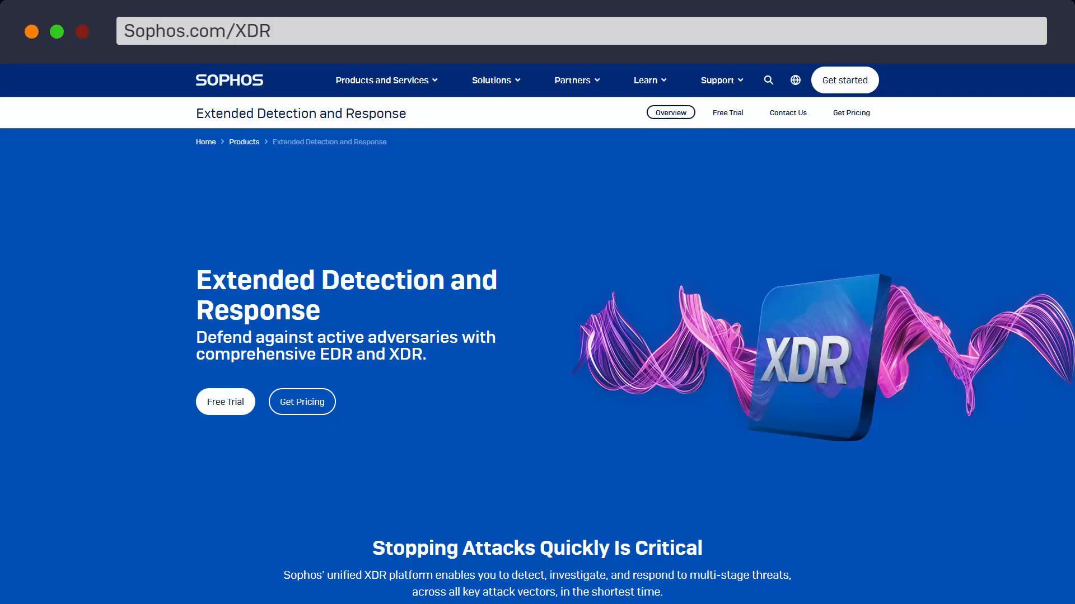
mouse_move(306, 461)
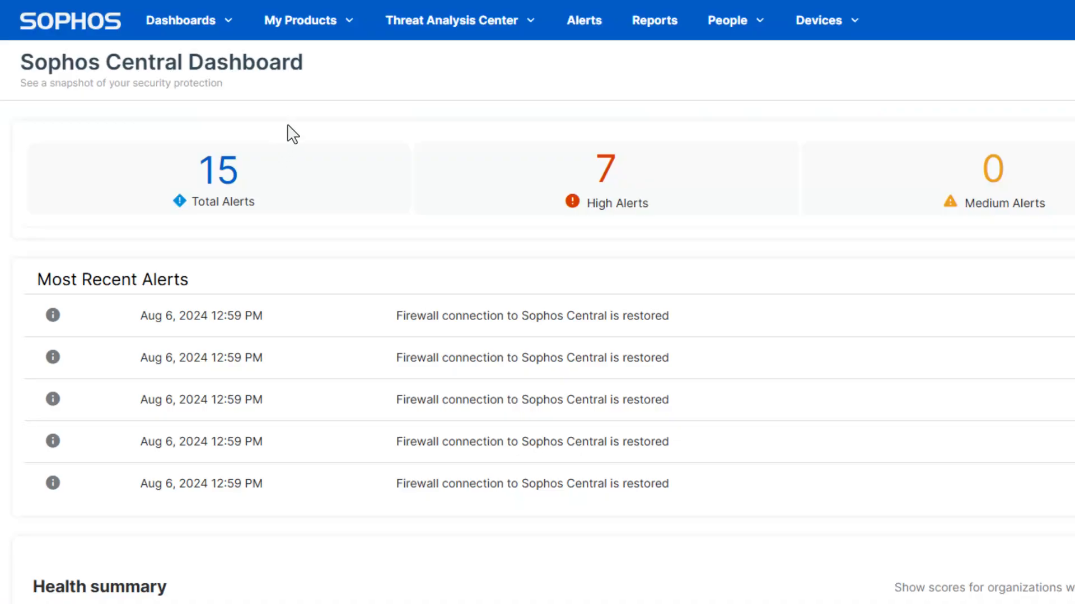
click(300, 20)
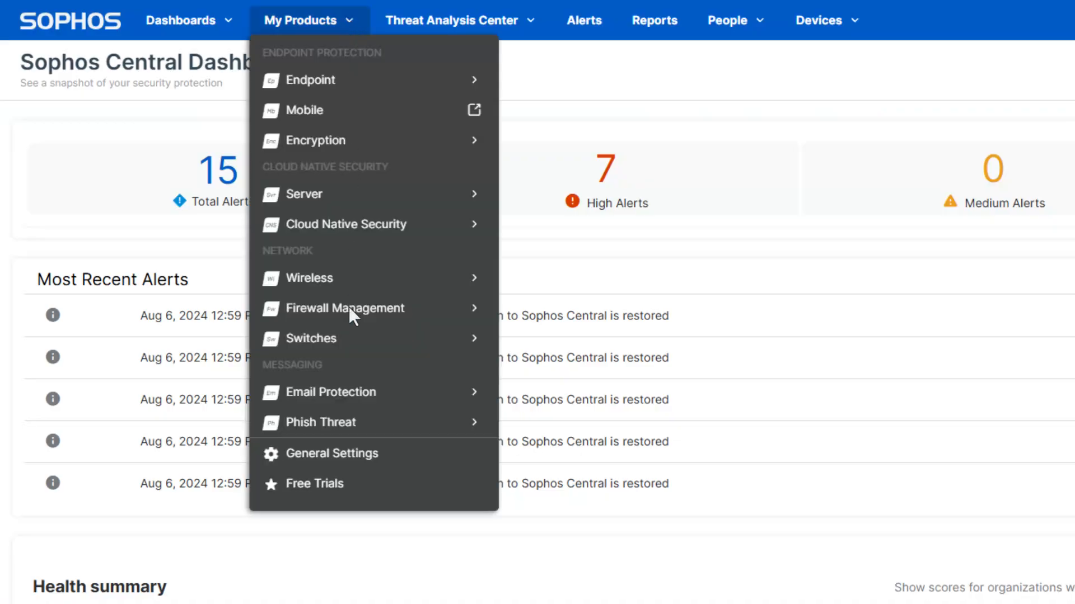